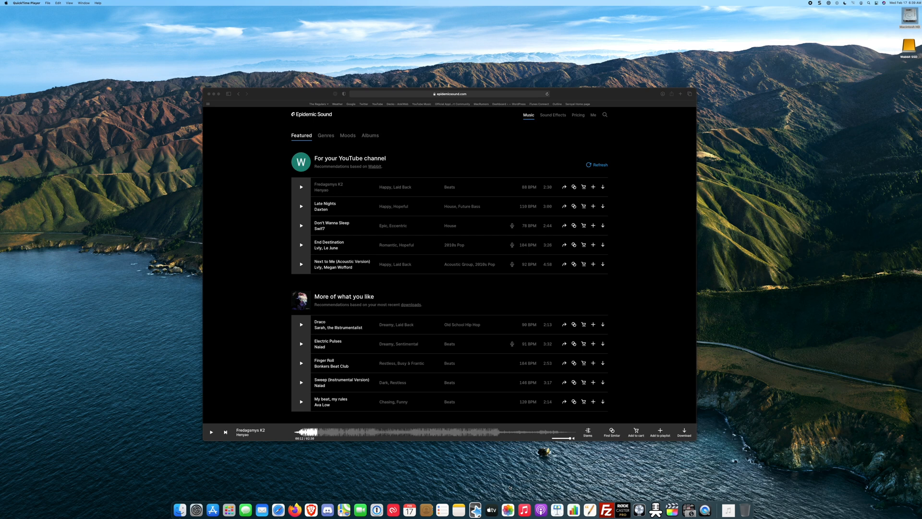
mouse_move(271, 342)
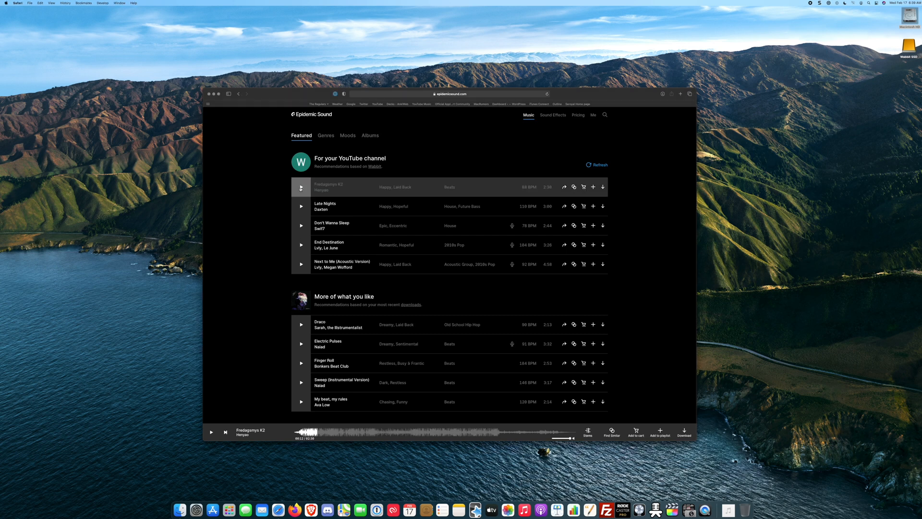
Step: Download the featured track 'Fredagsmys K2' from Epidemic Sound as an MP3
left_click(211, 433)
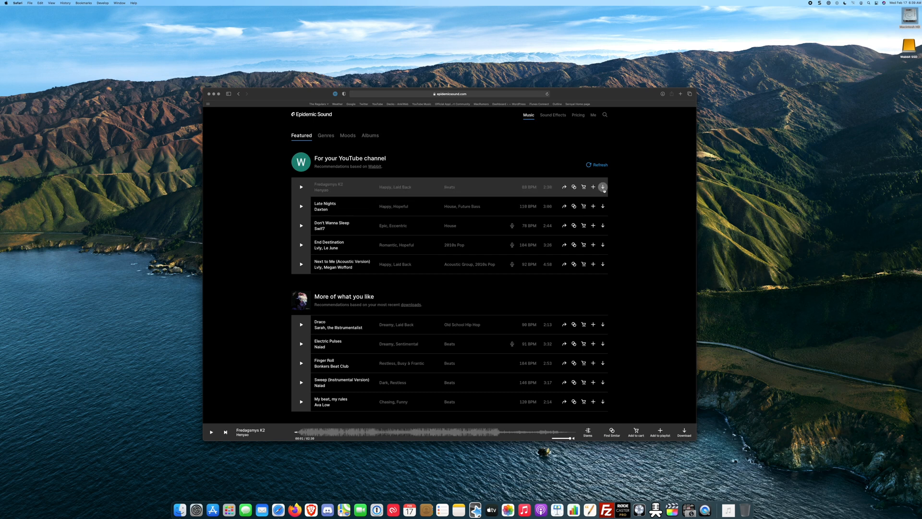
left_click(603, 187)
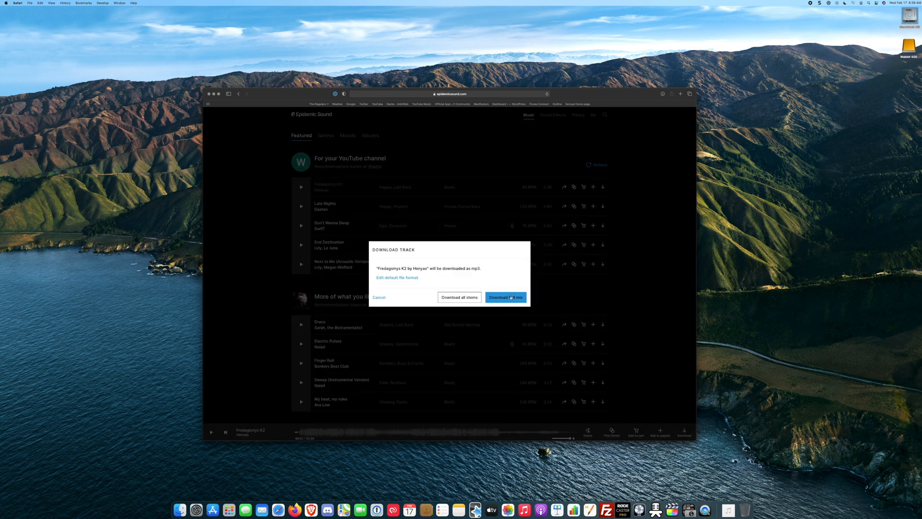
left_click(505, 297)
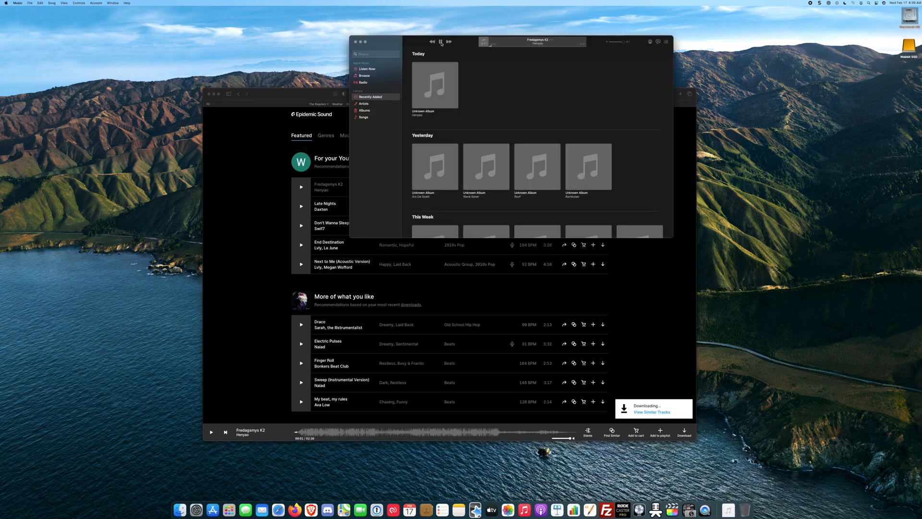
Step: Pause the auto-playing 'Fredagsmys K2' in Apple Music and show Safari's app menu
left_click(439, 42)
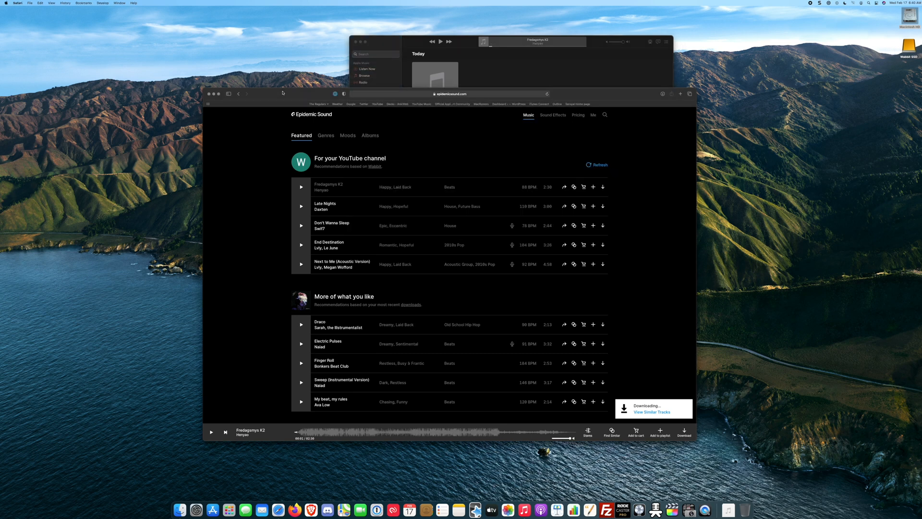
left_click(18, 3)
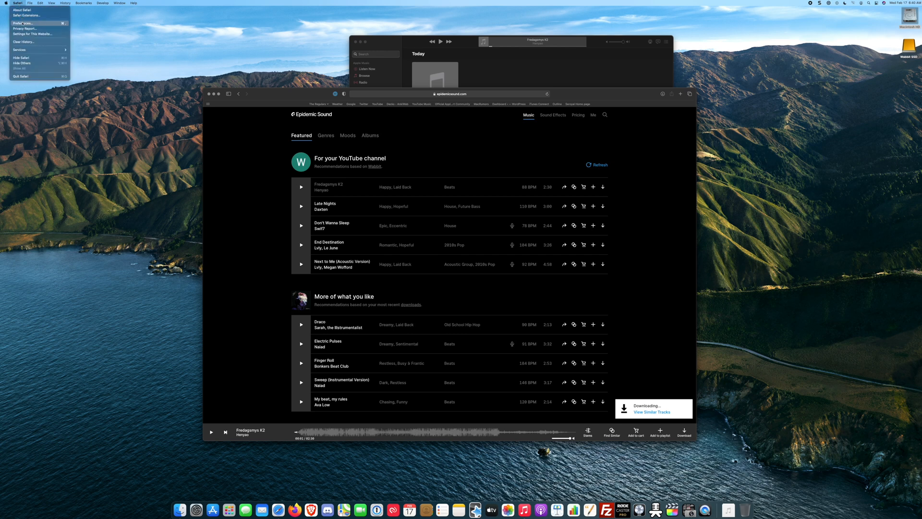
Step: Uncheck 'Open safe files after downloading' in Safari's General preferences
left_click(23, 23)
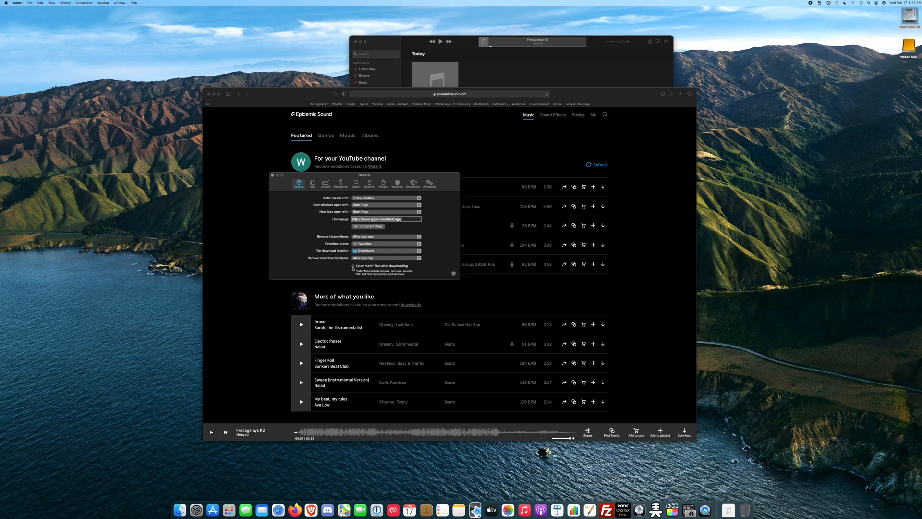
left_click(272, 175)
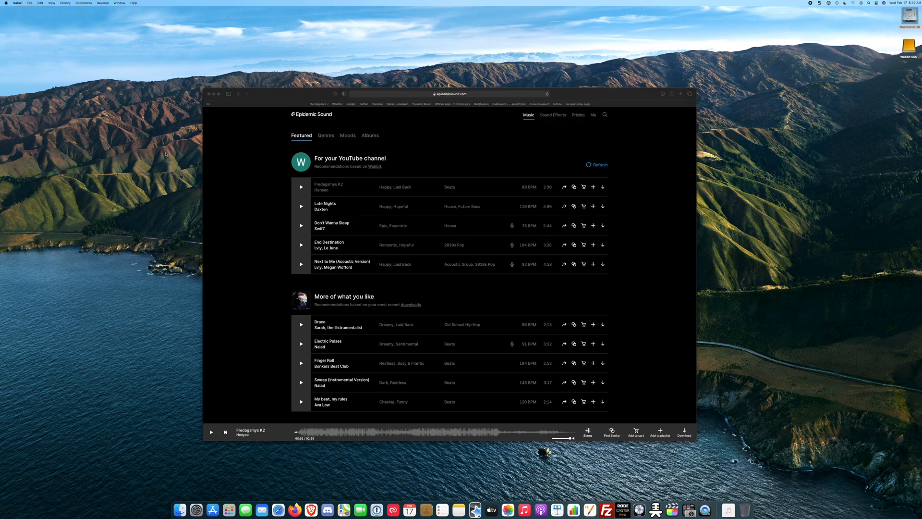
Step: Download the 'Late Nights' track by Daxten as an MP3 from the featured list
left_click(301, 207)
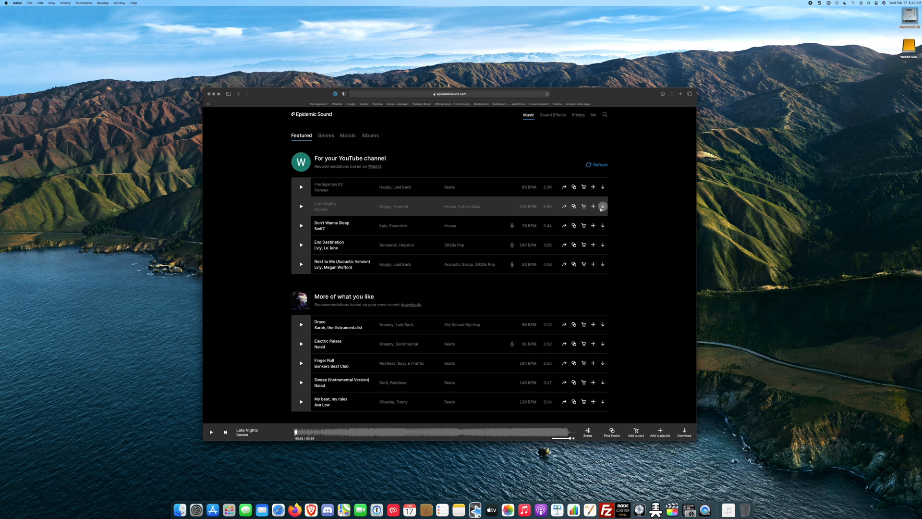
mouse_move(522, 300)
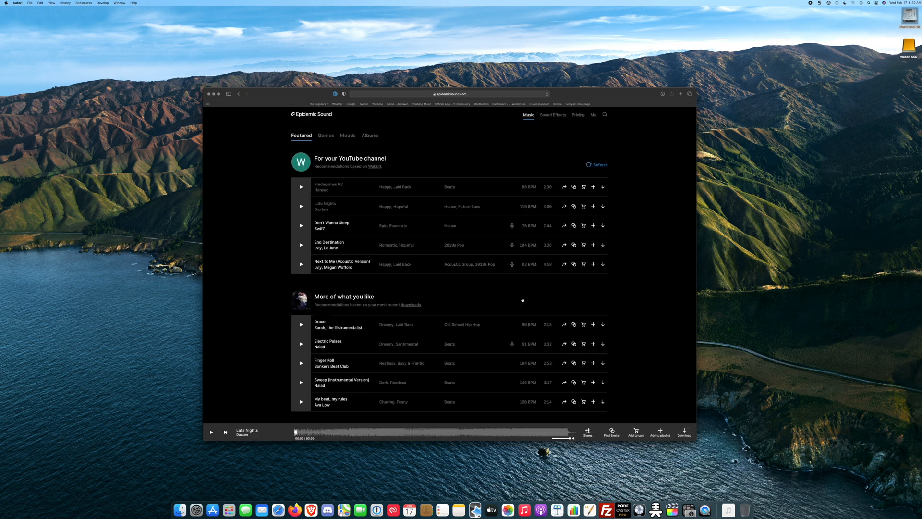
left_click(684, 432)
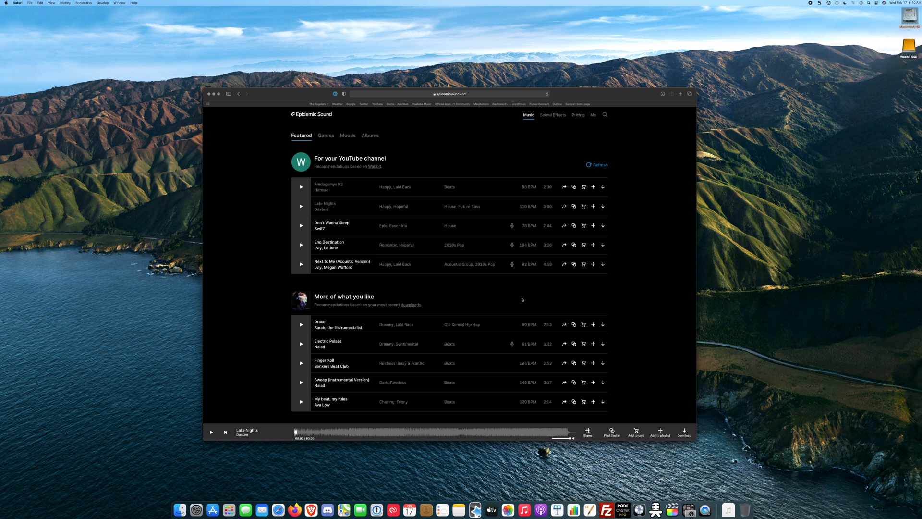
mouse_move(16, 84)
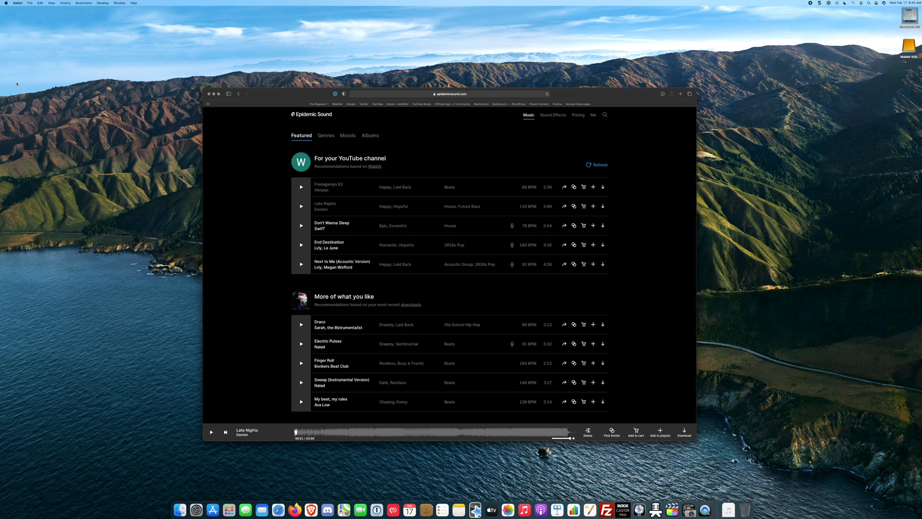
Step: Reopen Safari's General preferences to confirm safe files no longer open after downloading
left_click(17, 3)
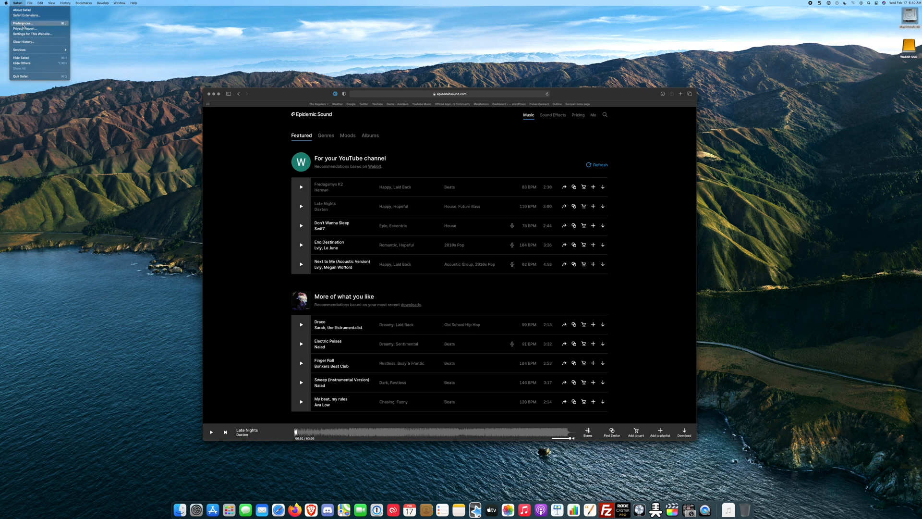
left_click(24, 23)
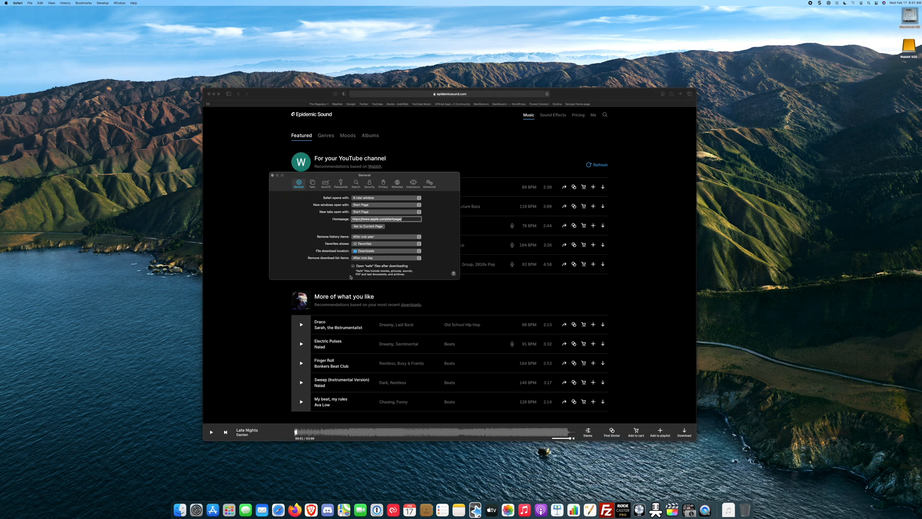